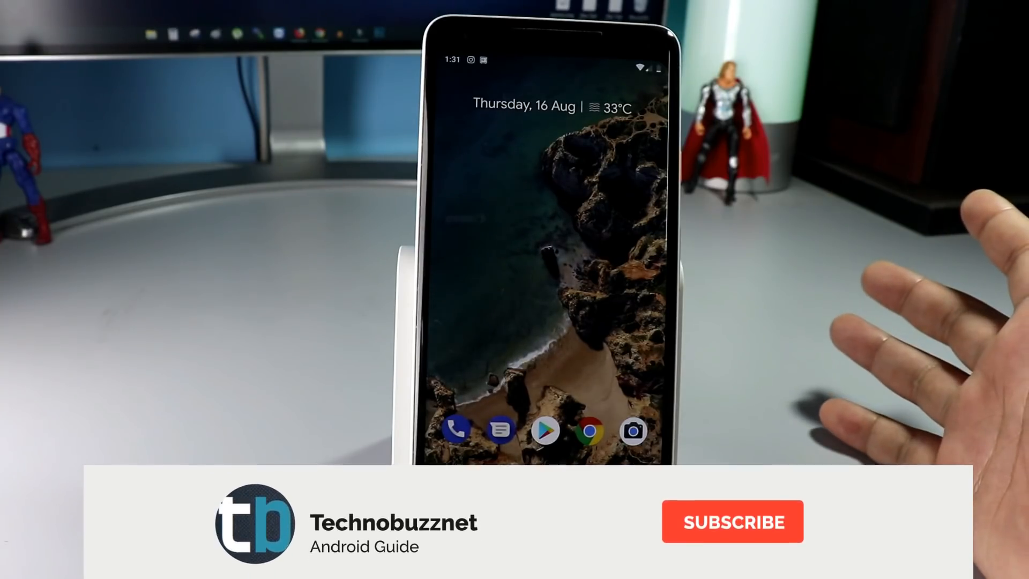
# Scroll down through the page before returning to the desktop archives
pyautogui.click(732, 521)
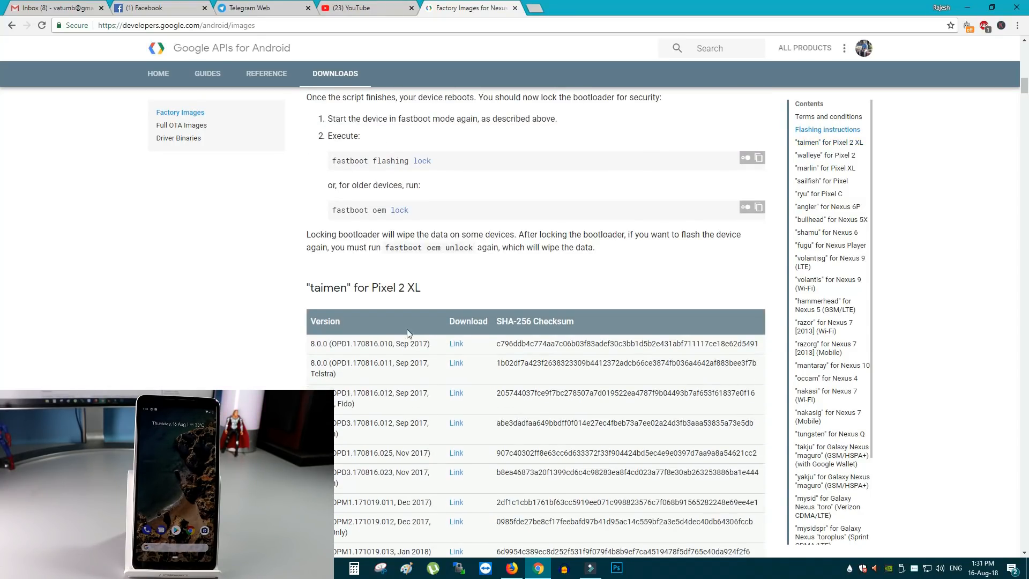
pyautogui.scroll(-3)
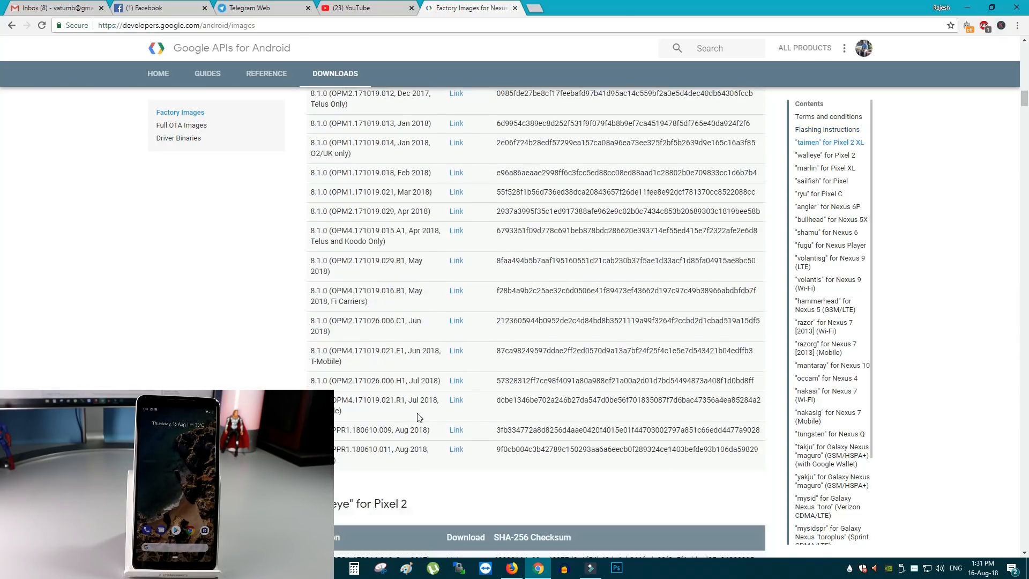
pyautogui.scroll(-3)
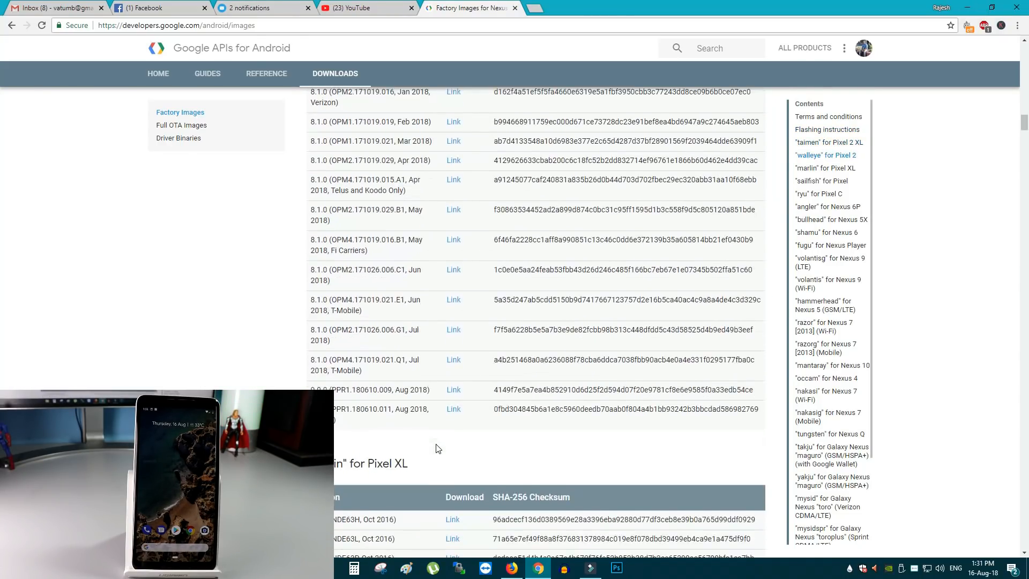
pyautogui.scroll(-3)
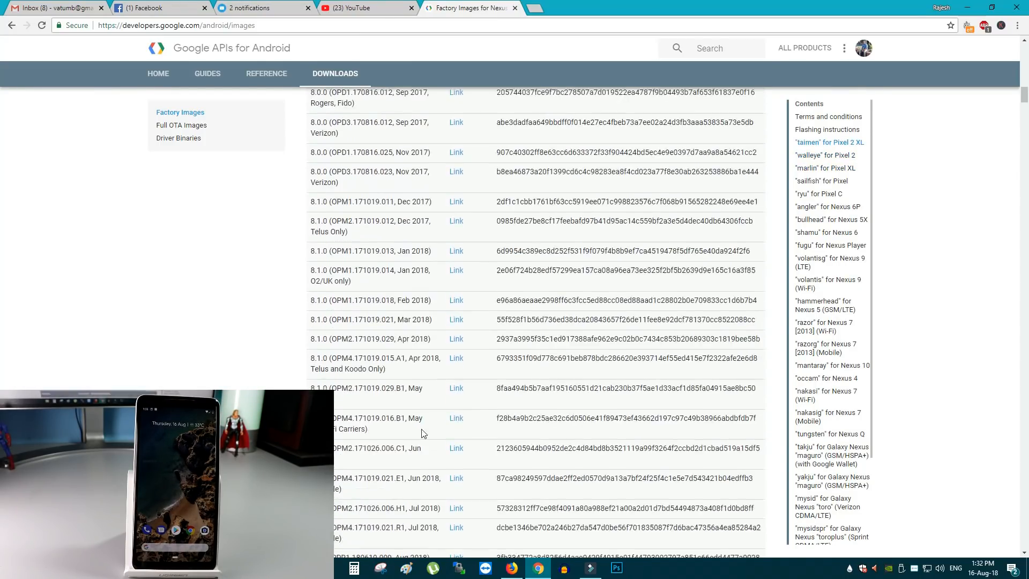
pyautogui.scroll(-3)
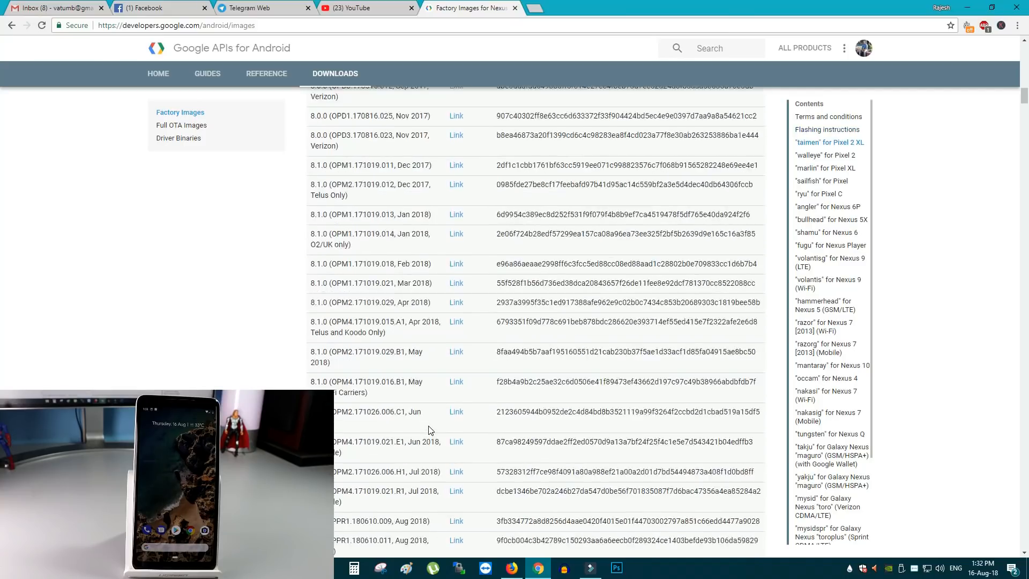
pyautogui.scroll(-3)
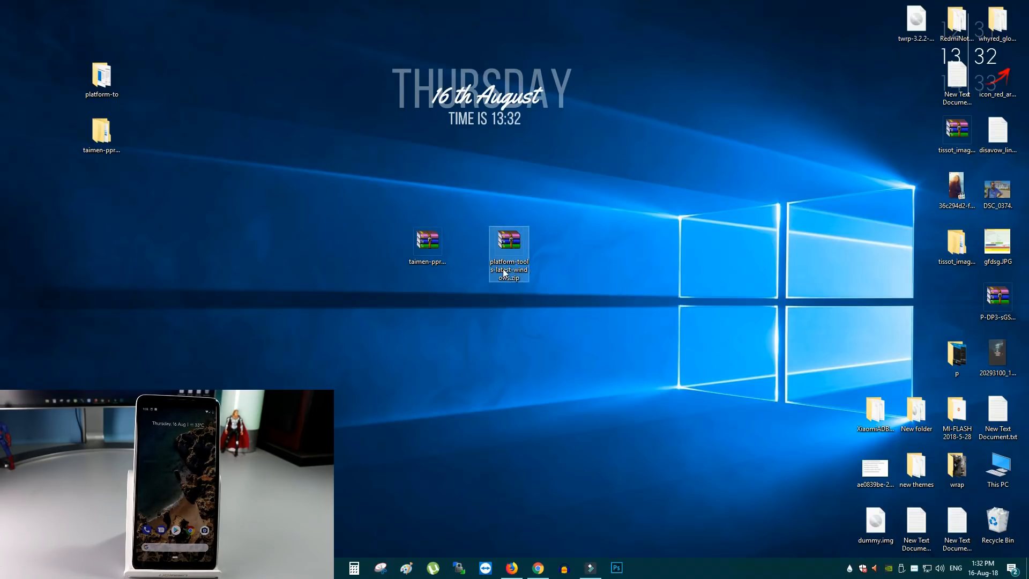
pyautogui.moveTo(560, 268)
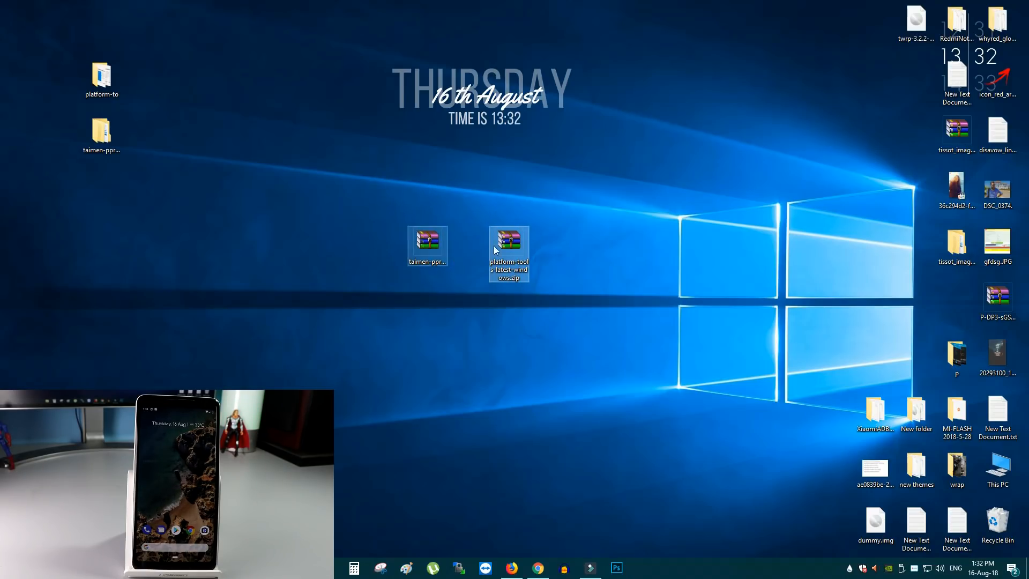
# Extract the platform-tools zip into a platform-tools folder beside the taimen folder
pyautogui.click(508, 243)
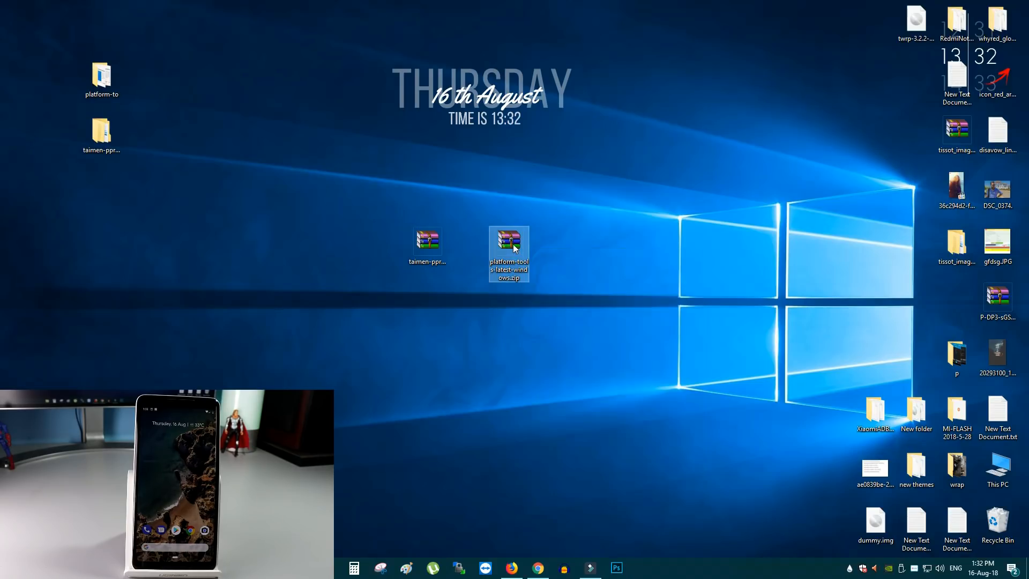
pyautogui.rightClick(509, 253)
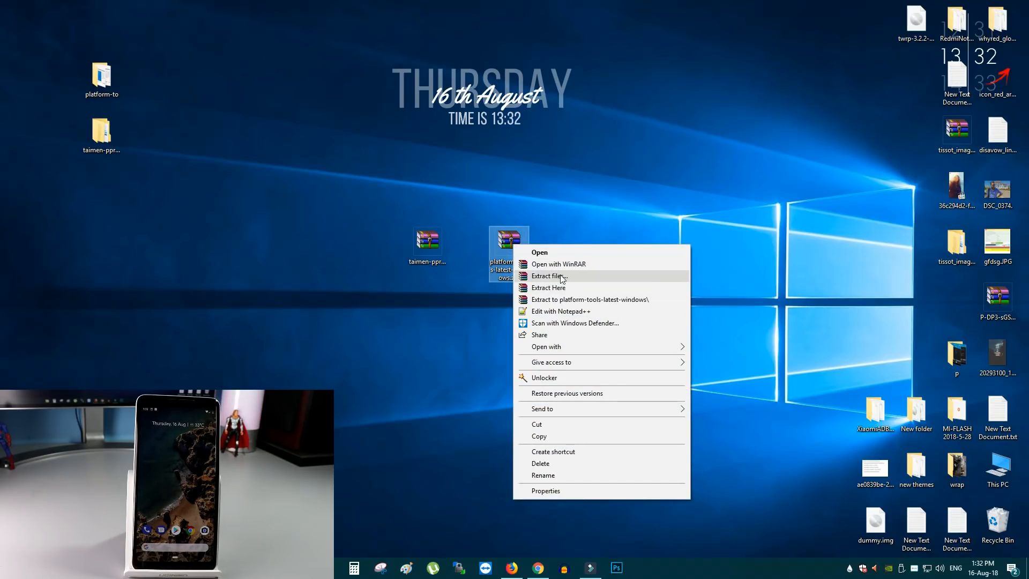
pyautogui.click(549, 288)
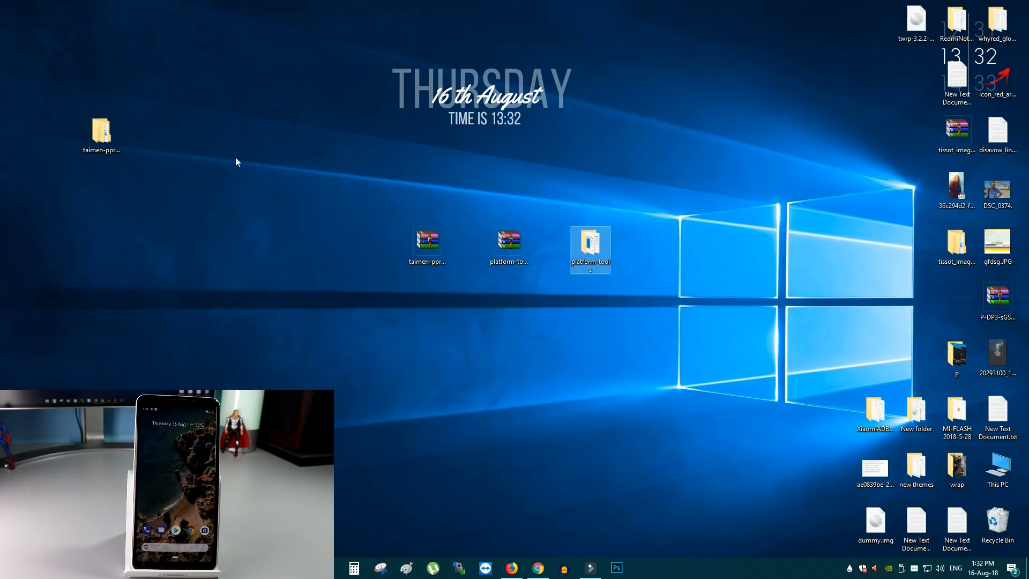
pyautogui.rightClick(427, 240)
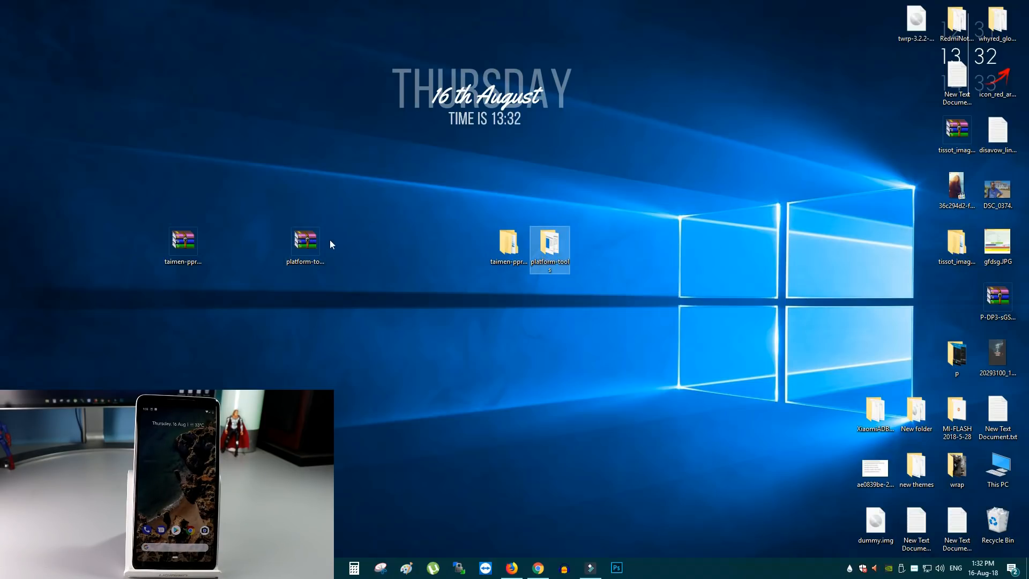
pyautogui.moveTo(550, 248)
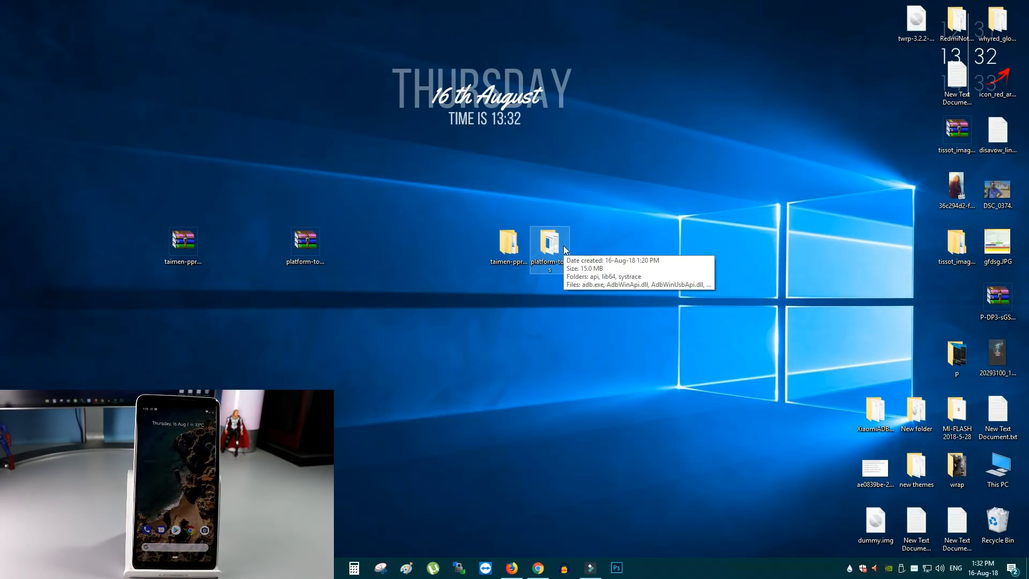